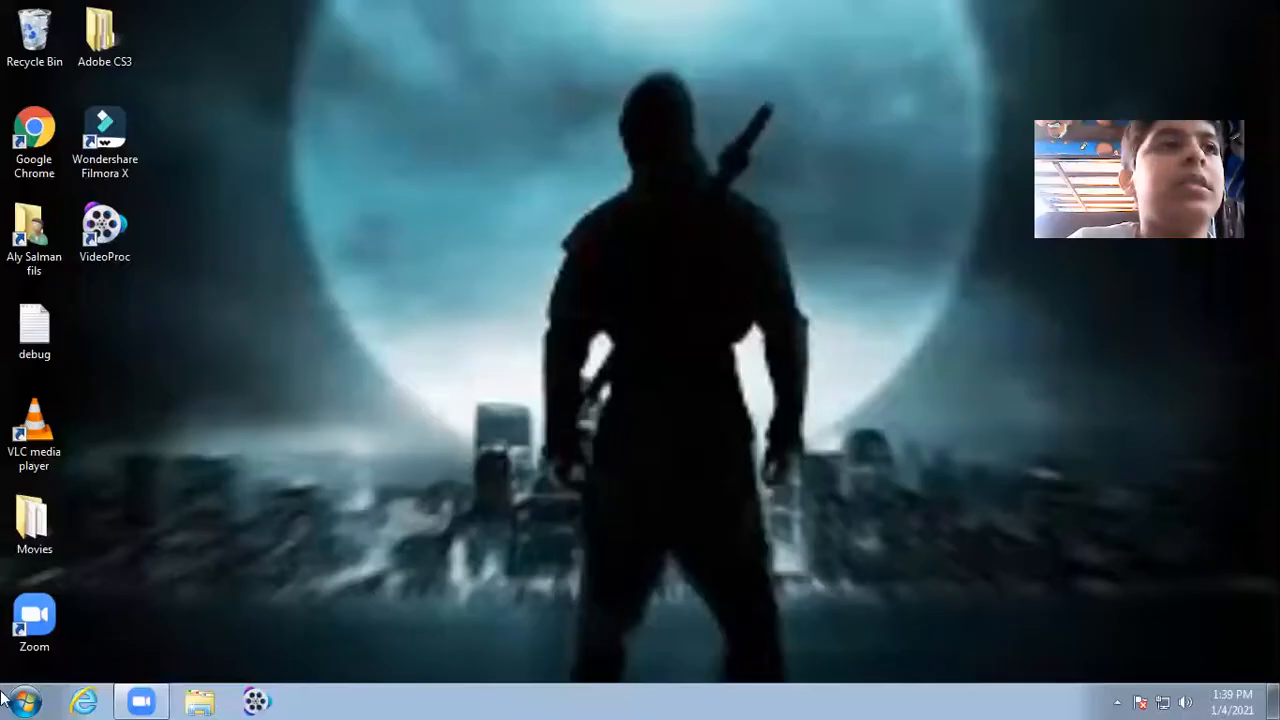
Step: Reach the User Accounts page via Start > Control Panel > User Accounts and Family Safety
{"action": "left_click", "coordinate": [30, 696]}
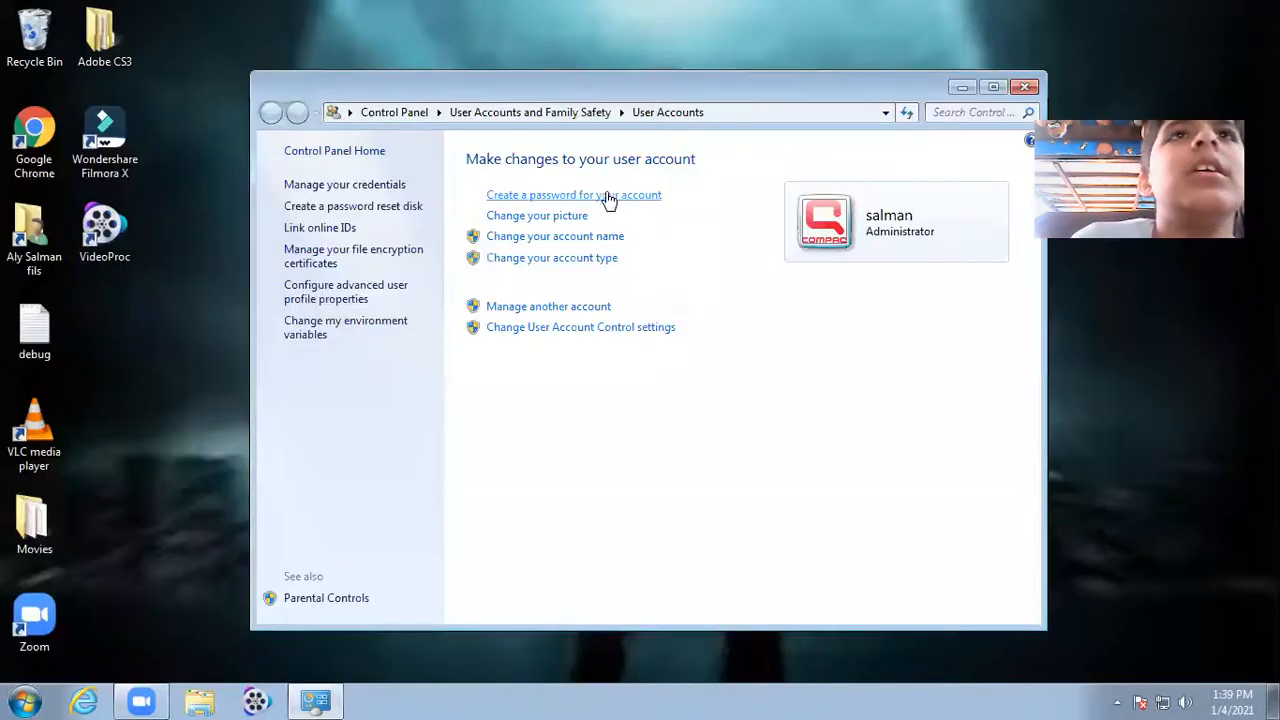
Step: View the Create Your Password form with its password and hint fields, then close Control Panel
{"action": "left_click", "coordinate": [572, 194]}
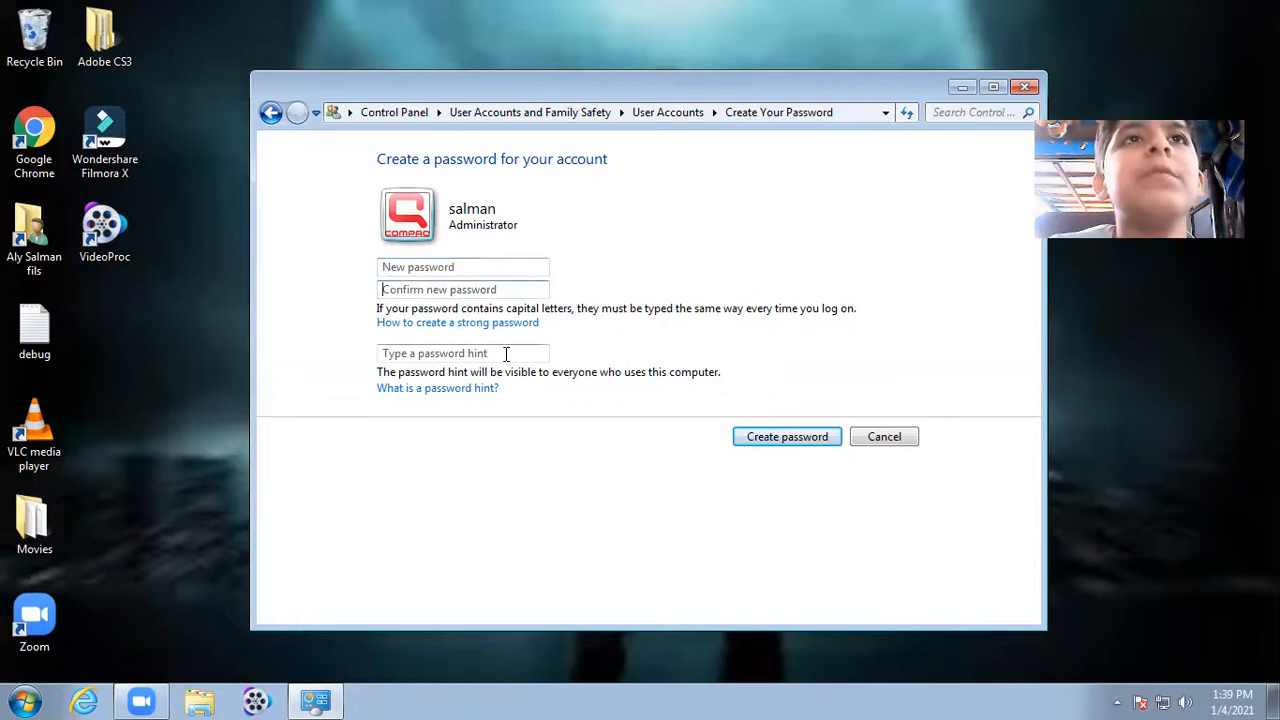
{"action": "mouse_move", "coordinate": [528, 348]}
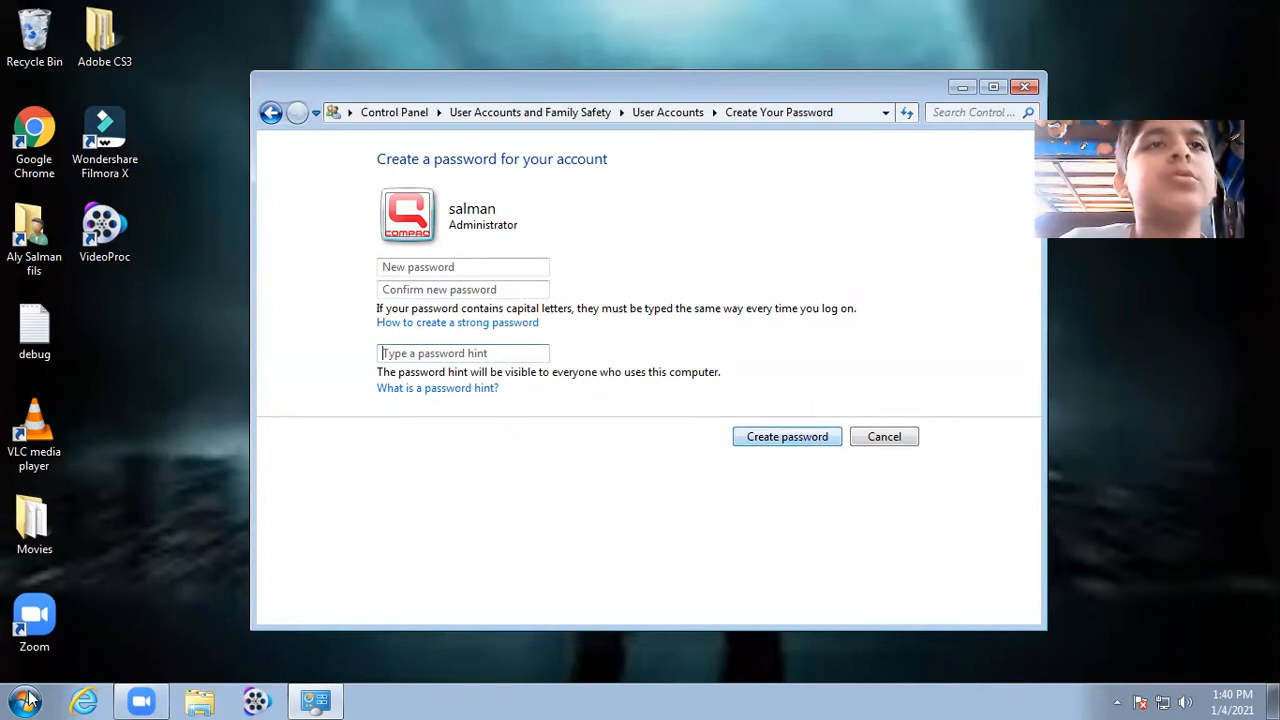
{"action": "mouse_move", "coordinate": [456, 444]}
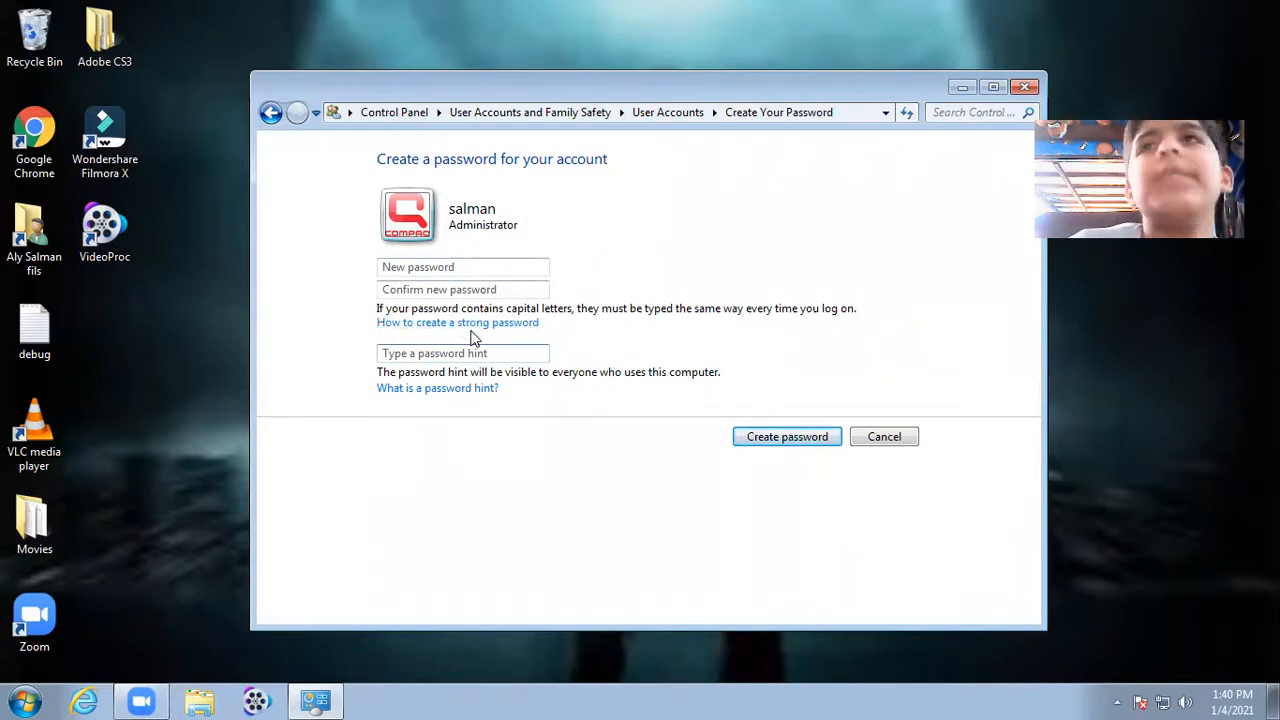
{"action": "mouse_move", "coordinate": [1024, 88]}
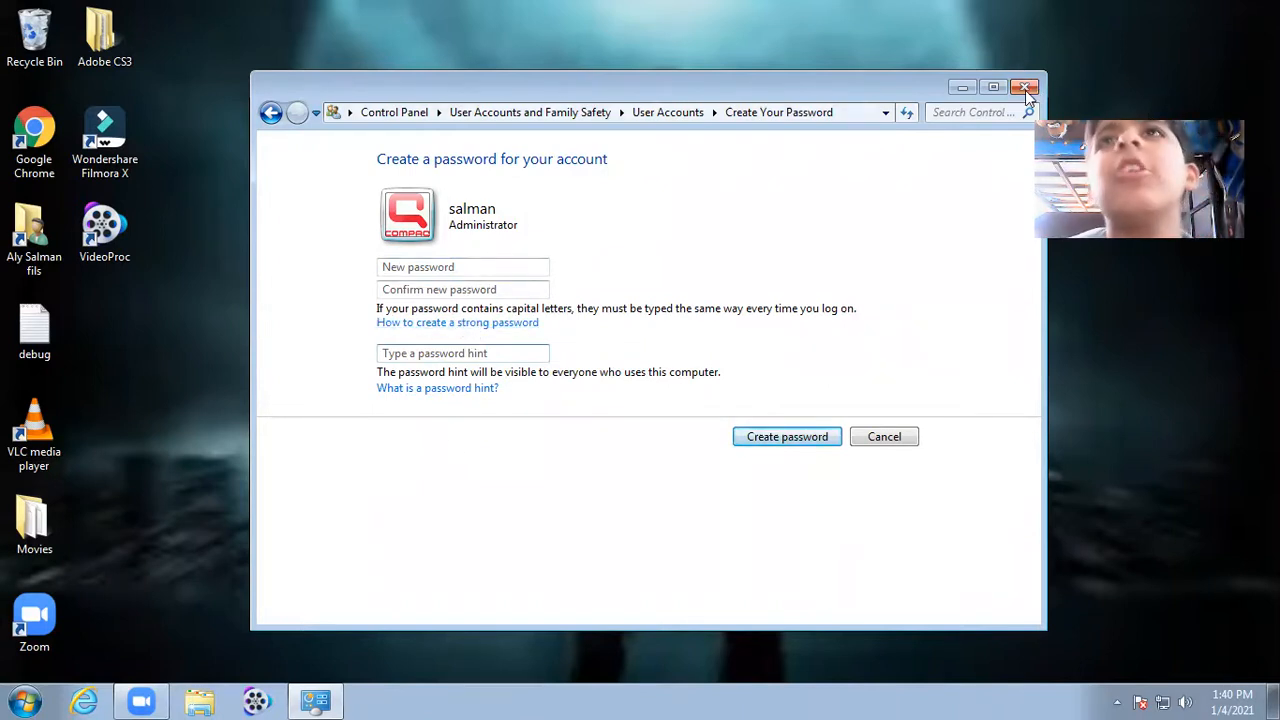
{"action": "left_click", "coordinate": [1024, 86]}
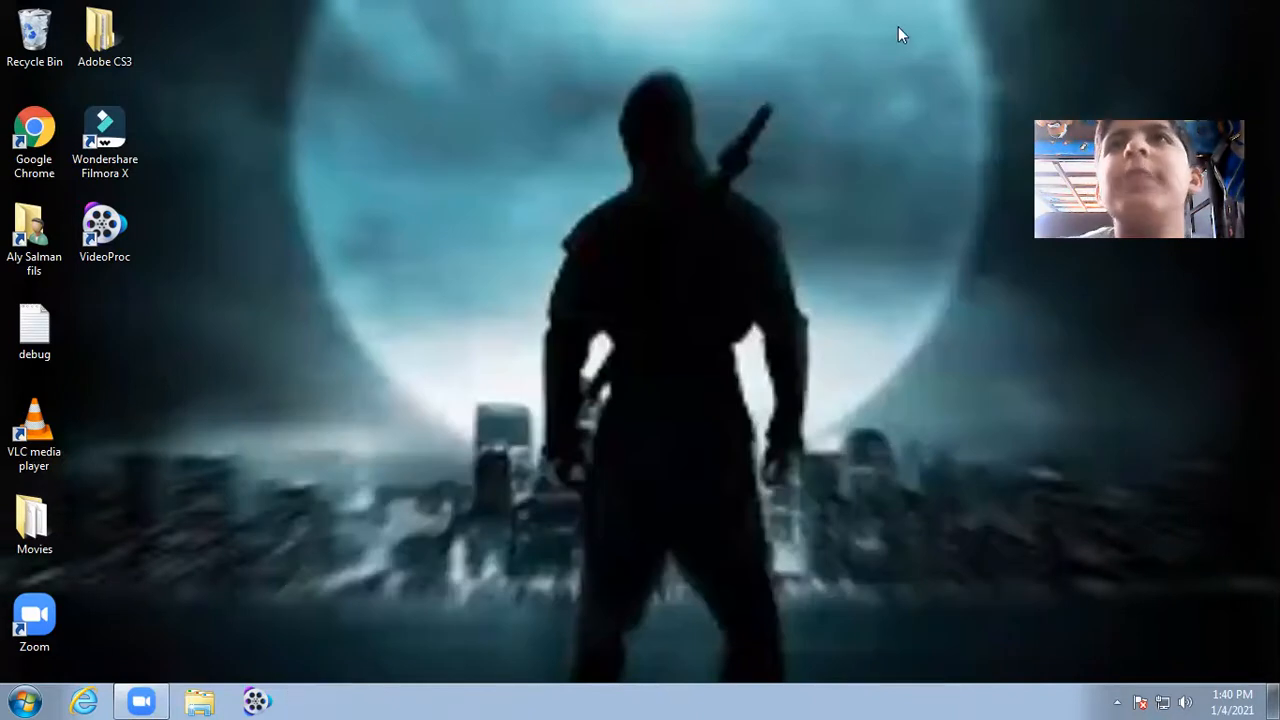